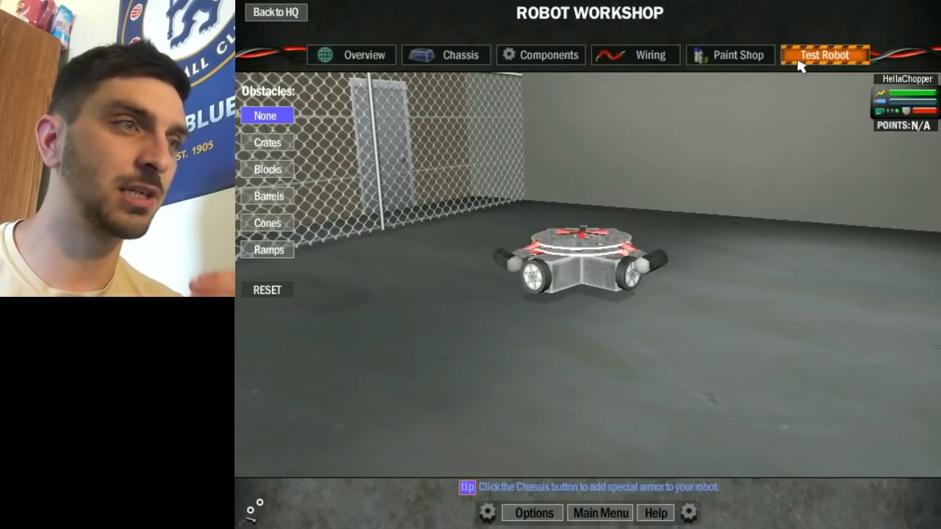
Leave the test arena for the Components workshop and bring up the Mechanics parts list.
{"action": "left_click", "coordinate": [540, 55]}
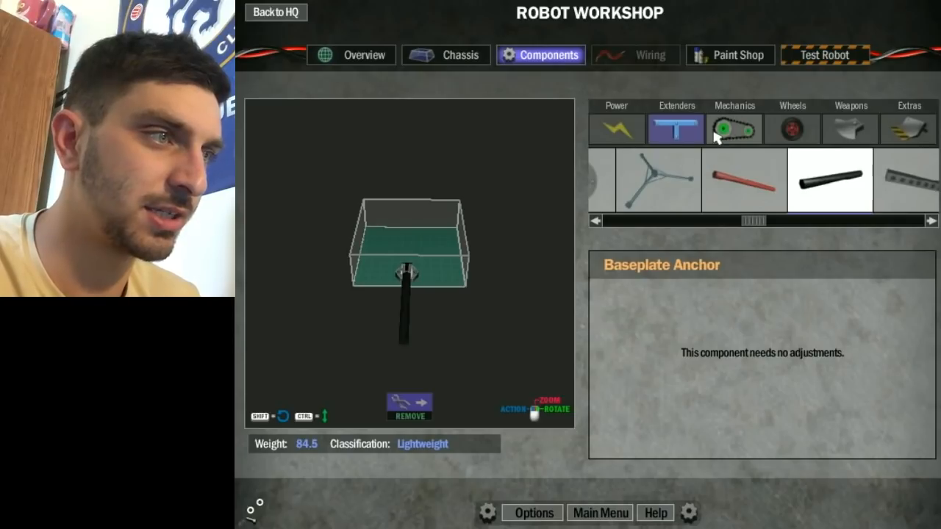
{"action": "left_click", "coordinate": [734, 128]}
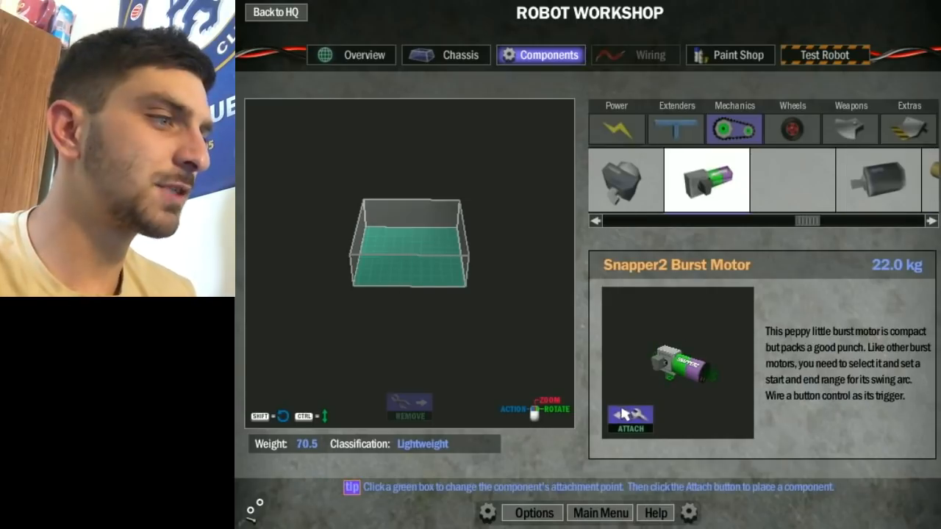
Mount the Snapper2 Burst Motor, a 20 cm black extender, and a Z-Tek motor at the tip.
{"action": "left_click", "coordinate": [630, 420]}
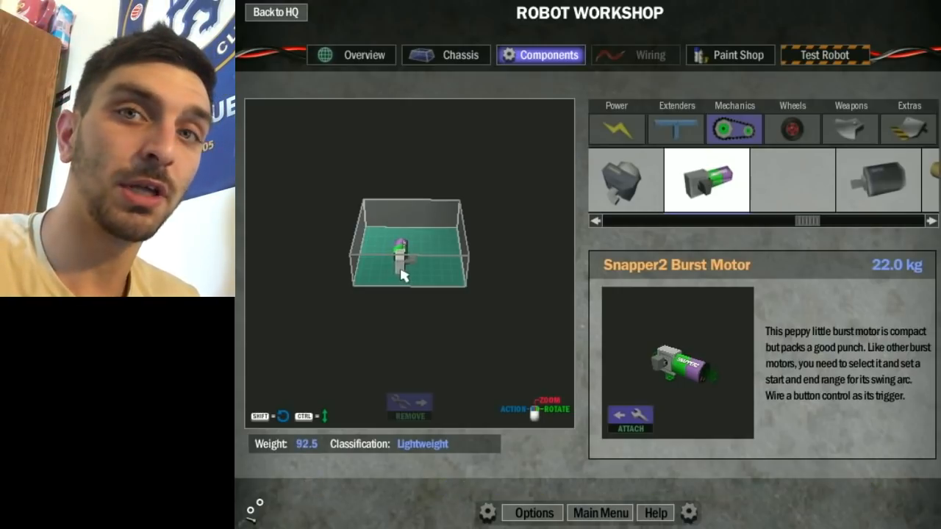
{"action": "left_click", "coordinate": [675, 128]}
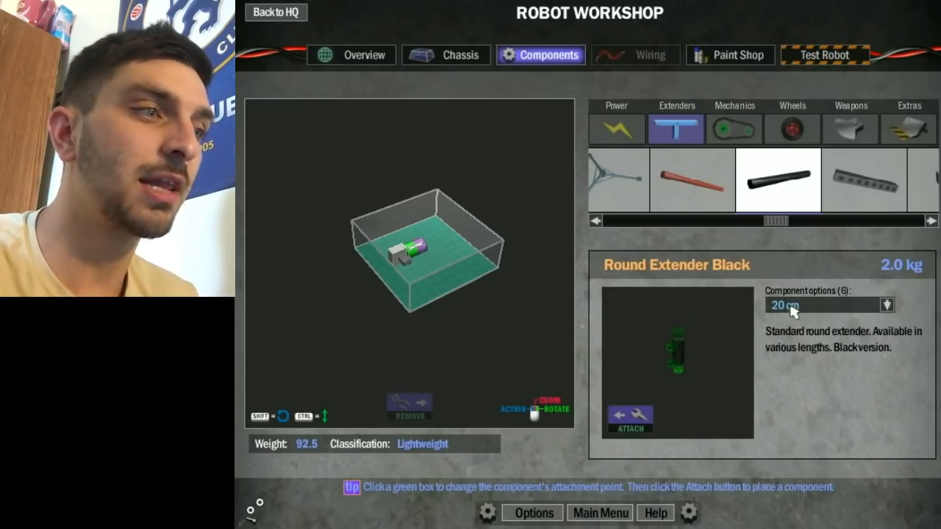
{"action": "left_click", "coordinate": [888, 305]}
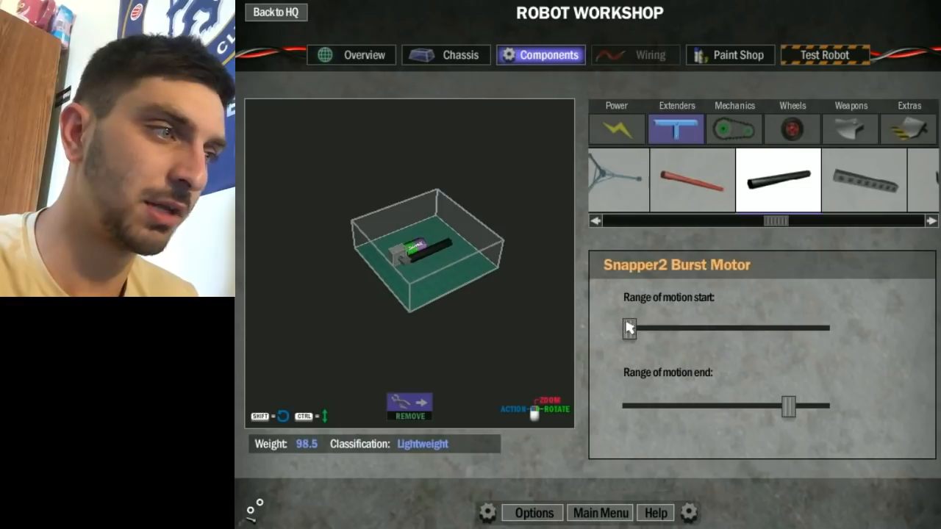
{"action": "left_click_drag", "start_coordinate": [629, 329], "coordinate": [727, 329]}
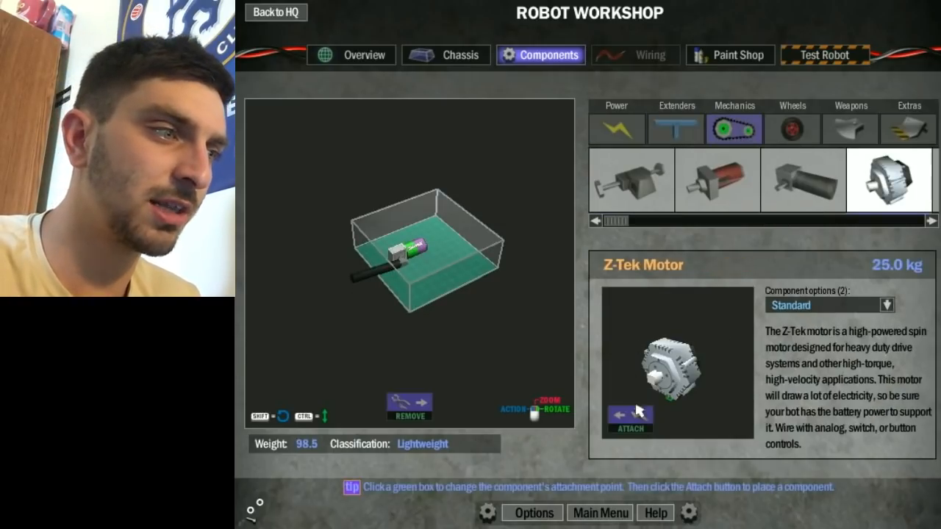
{"action": "left_click", "coordinate": [630, 416]}
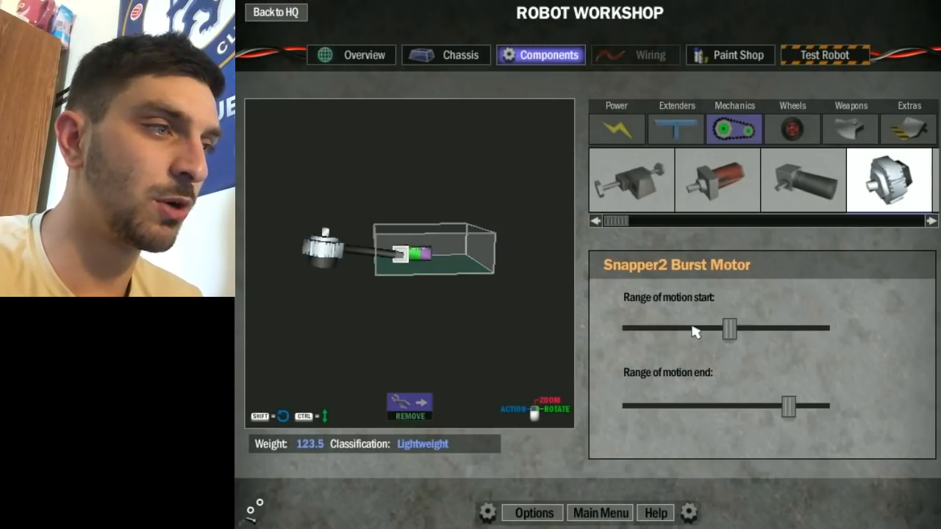
Tune the burst motor's range-of-motion start angle and fit a T Connector on the Z-Tek motor.
{"action": "left_click_drag", "start_coordinate": [728, 329], "coordinate": [691, 329]}
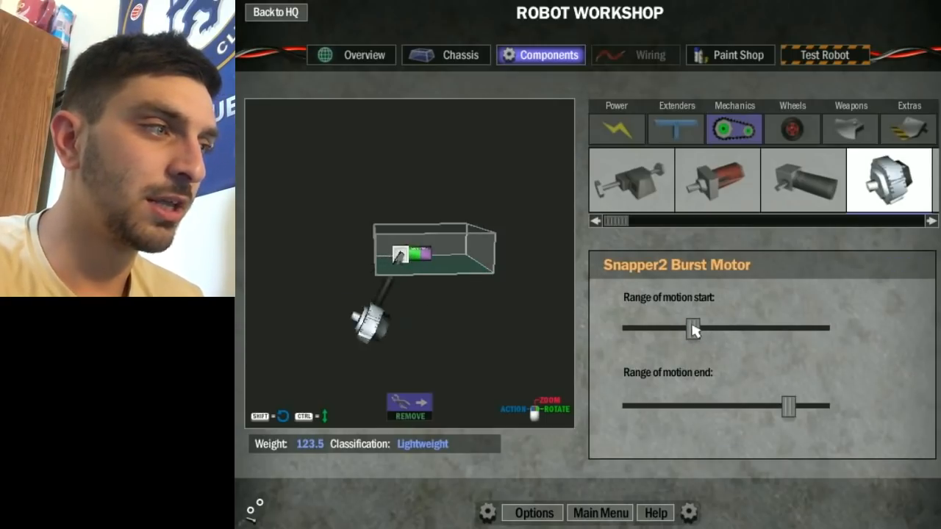
{"action": "left_click_drag", "start_coordinate": [691, 329], "coordinate": [735, 328]}
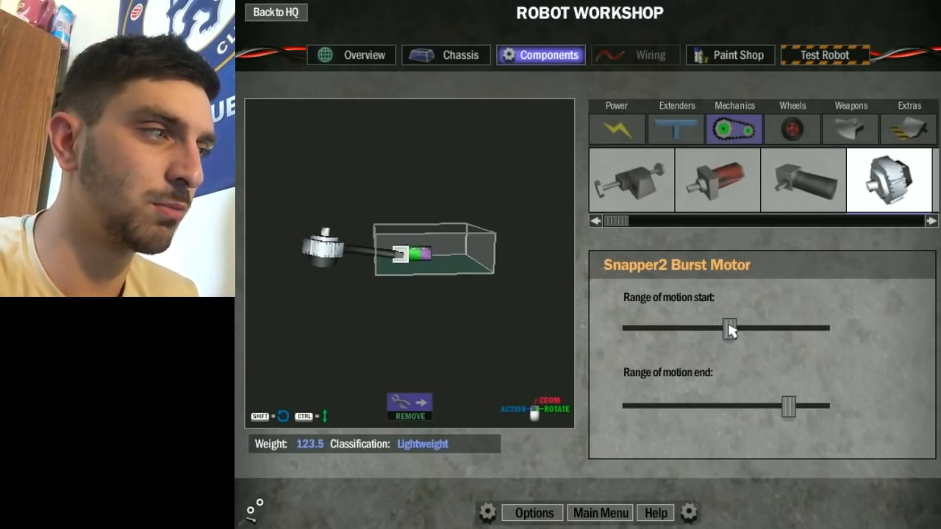
{"action": "left_click_drag", "start_coordinate": [729, 328], "coordinate": [761, 329]}
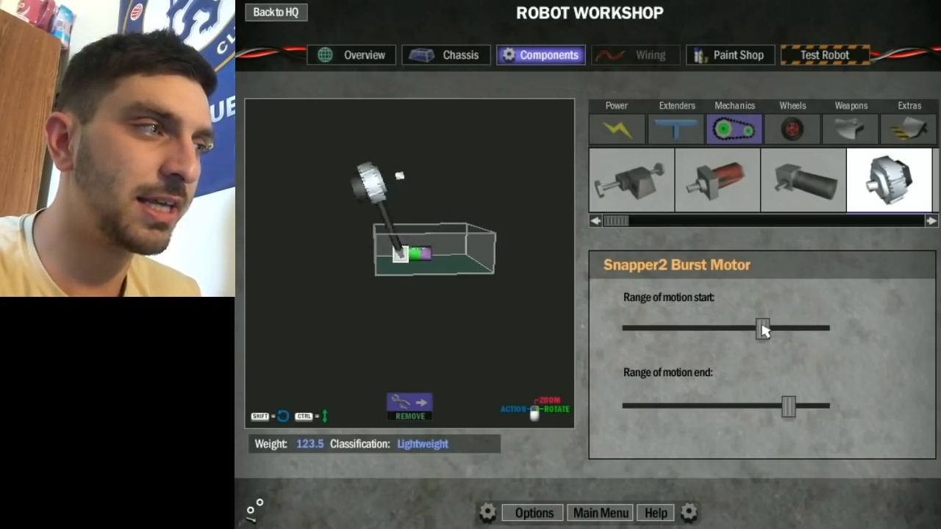
{"action": "left_click_drag", "start_coordinate": [761, 329], "coordinate": [728, 328]}
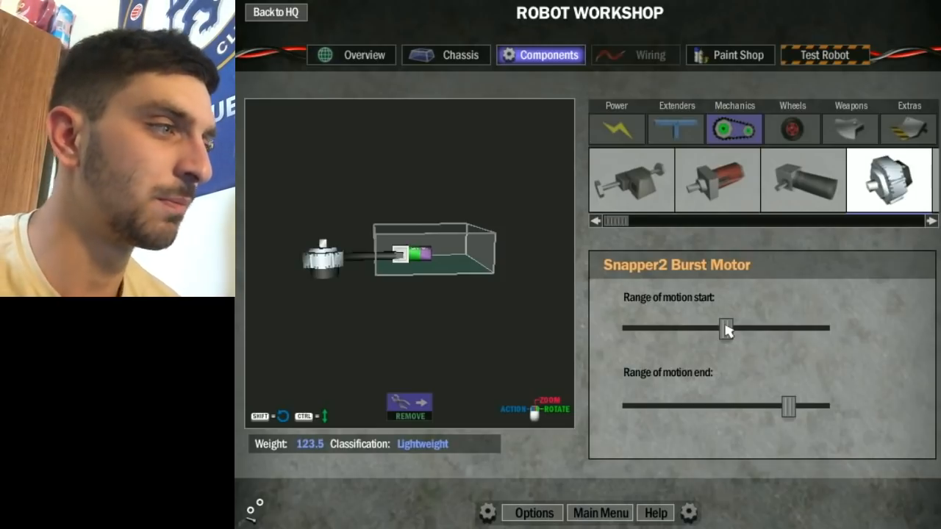
{"action": "left_click", "coordinate": [675, 129]}
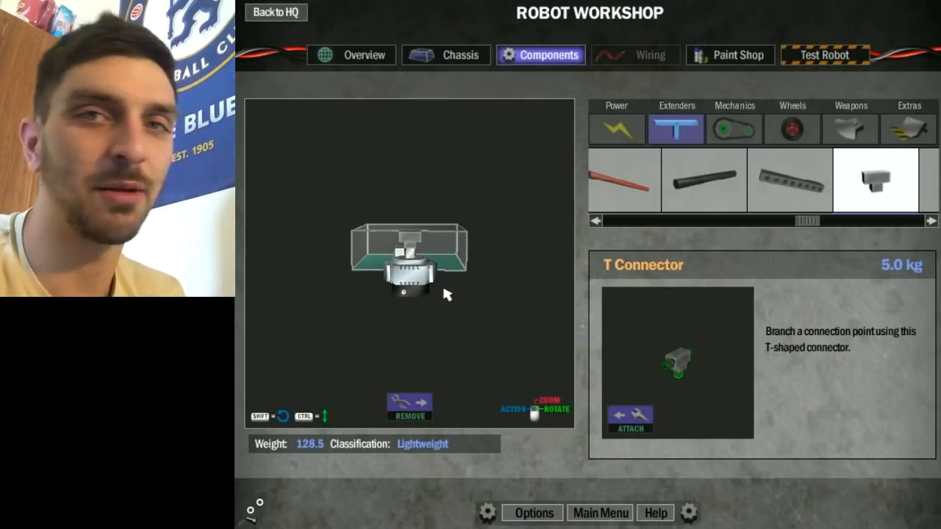
Attach 100 cm Round Extender Black bars on both sides of the T connector.
{"action": "left_click", "coordinate": [704, 180]}
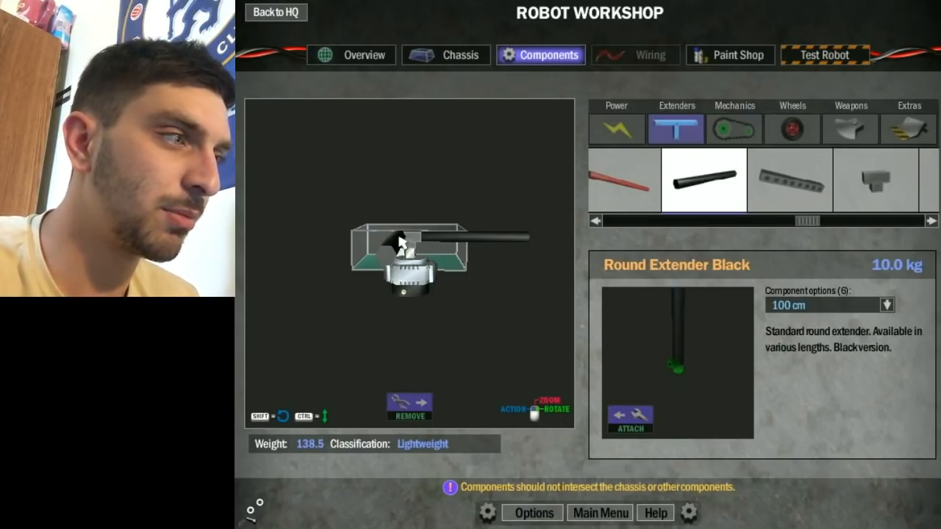
{"action": "left_click", "coordinate": [630, 419]}
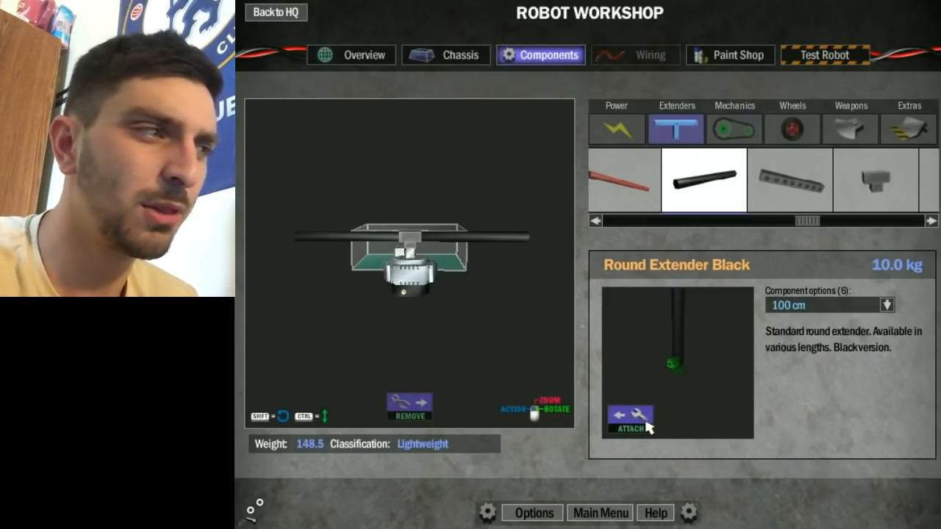
{"action": "left_click", "coordinate": [630, 419]}
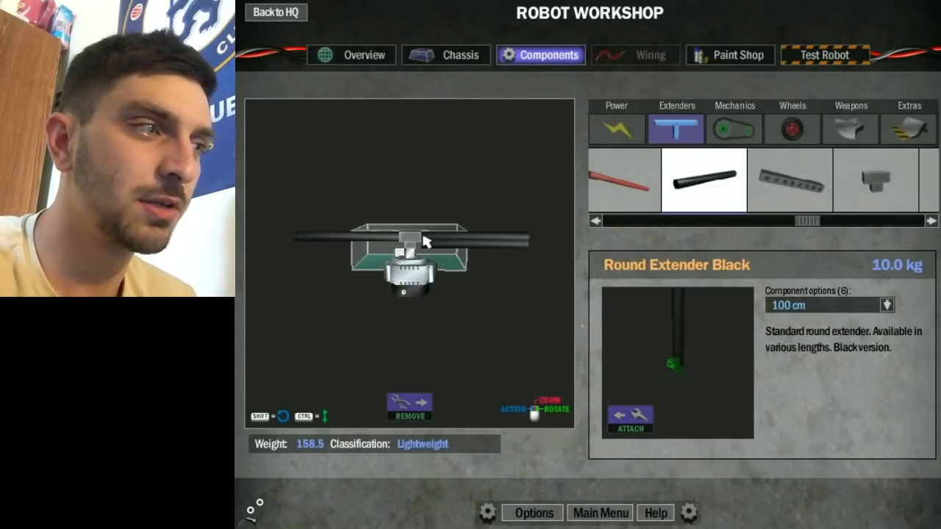
{"action": "mouse_move", "coordinate": [505, 328]}
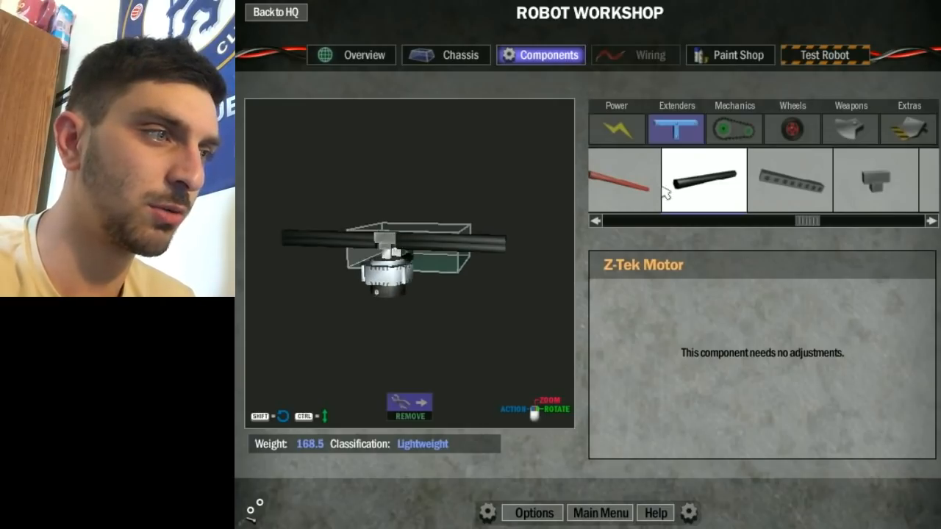
{"action": "left_click", "coordinate": [703, 180]}
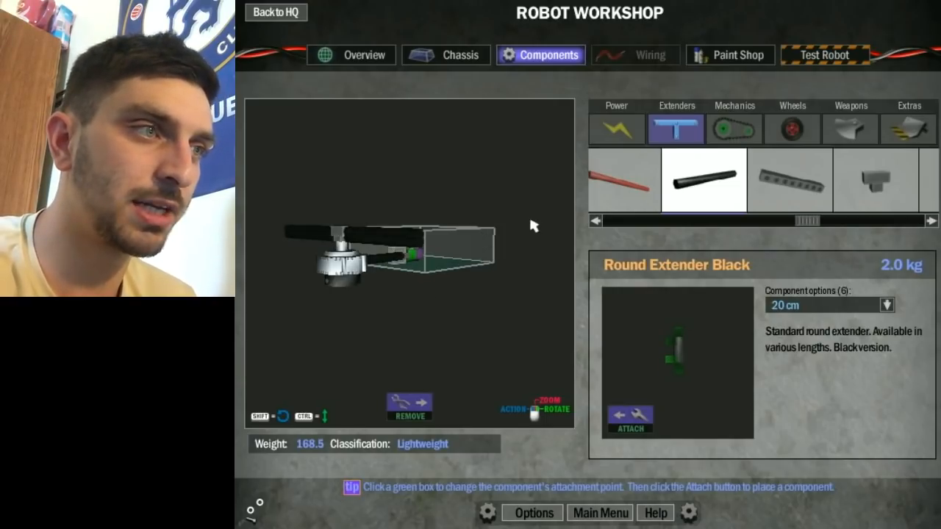
{"action": "left_click", "coordinate": [850, 128]}
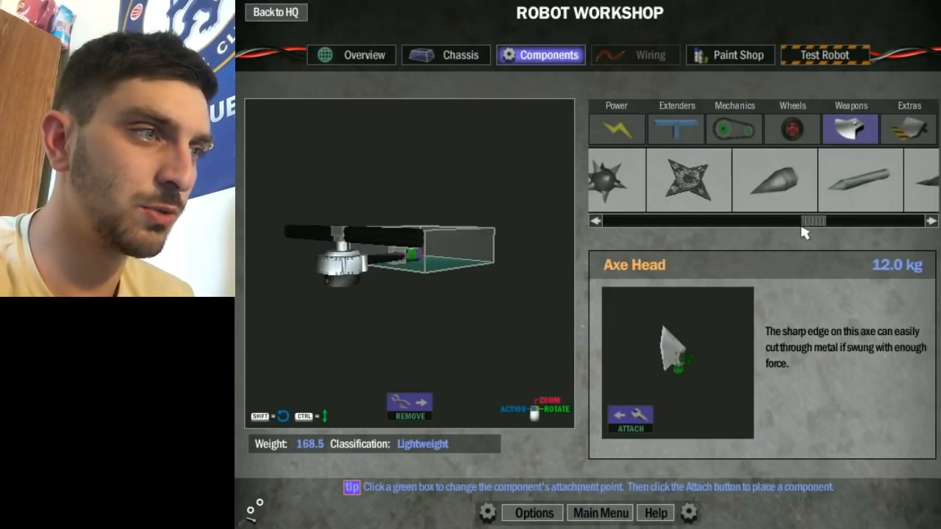
Remove a redundant extender from the spinner bar, dropping the weight to 158.5 kg.
{"action": "left_click", "coordinate": [860, 180]}
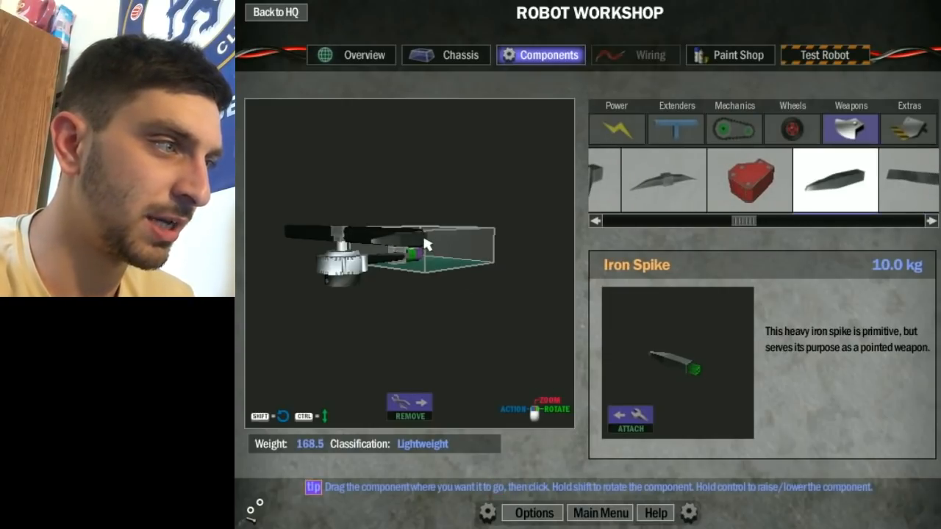
{"action": "left_click", "coordinate": [426, 242]}
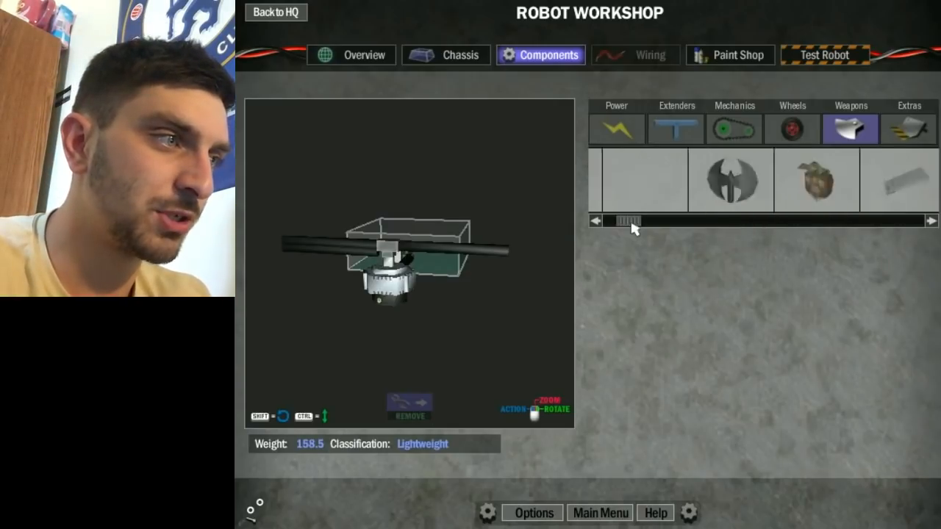
Choose the steel Blade at 100 cm length to fit onto the spinner bar.
{"action": "left_click", "coordinate": [695, 180]}
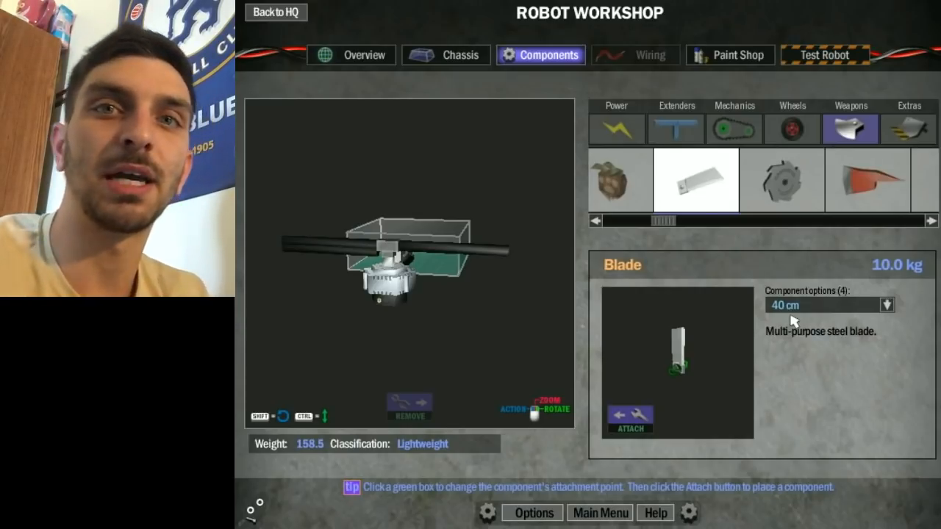
{"action": "left_click", "coordinate": [886, 305]}
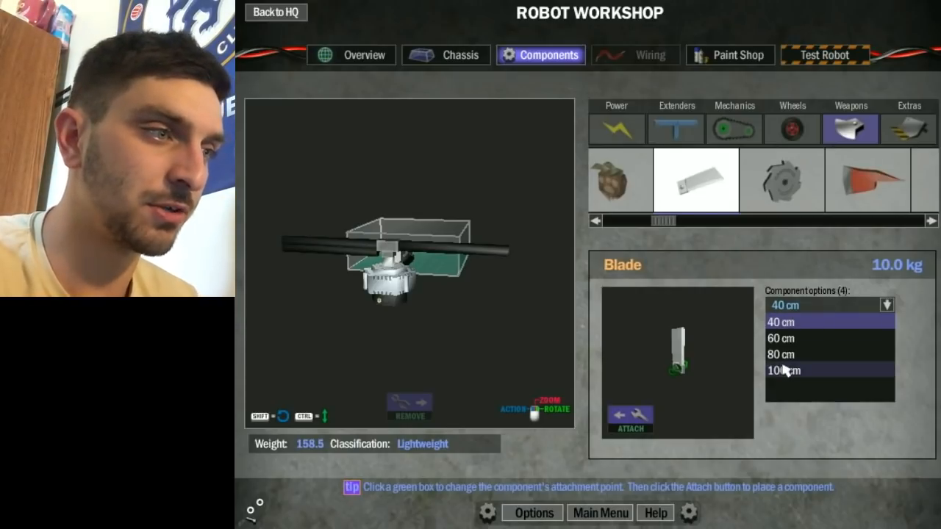
{"action": "left_click", "coordinate": [784, 370]}
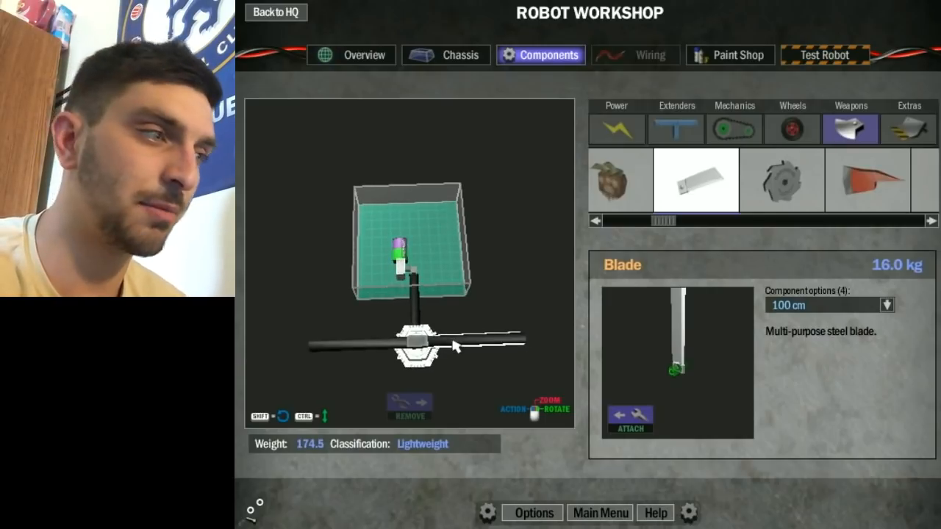
{"action": "mouse_move", "coordinate": [515, 383]}
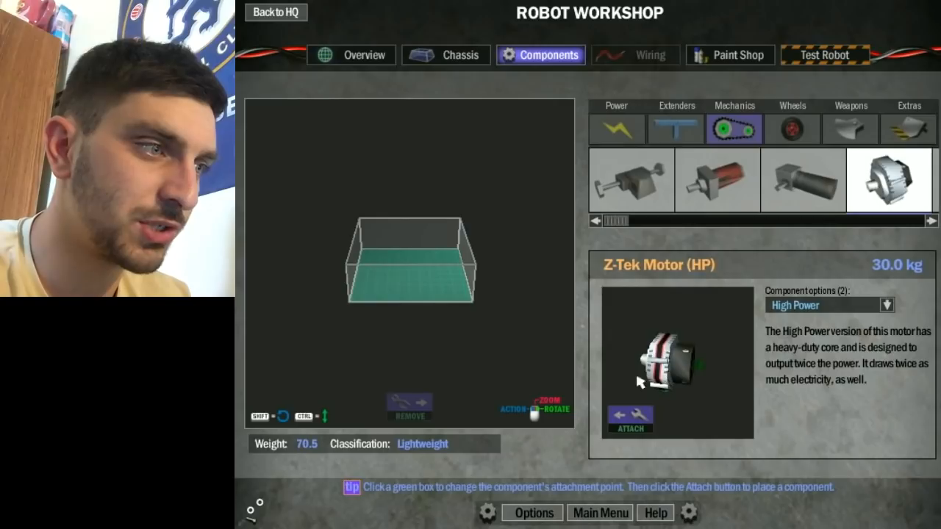
Mount a high-power Z-Tek motor on the chassis and select the 60 cm disc.
{"action": "left_click", "coordinate": [630, 420]}
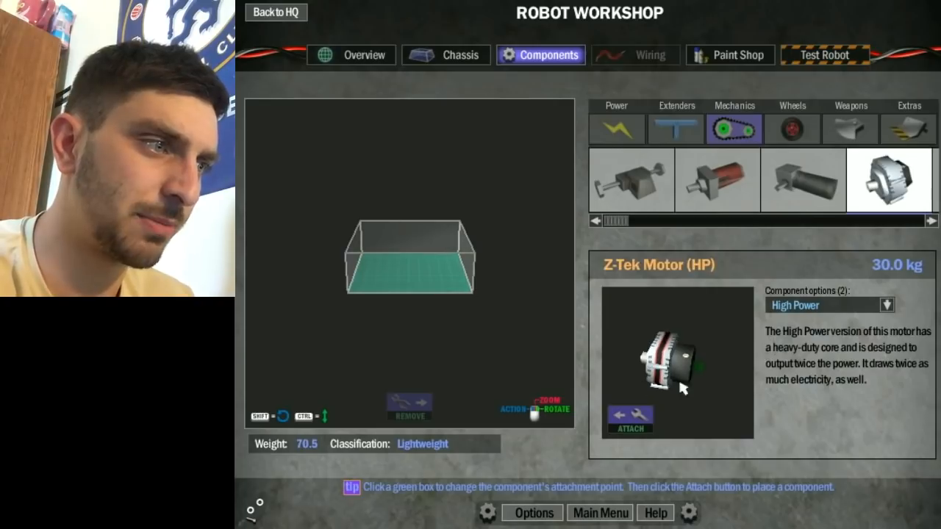
{"action": "left_click", "coordinate": [629, 420]}
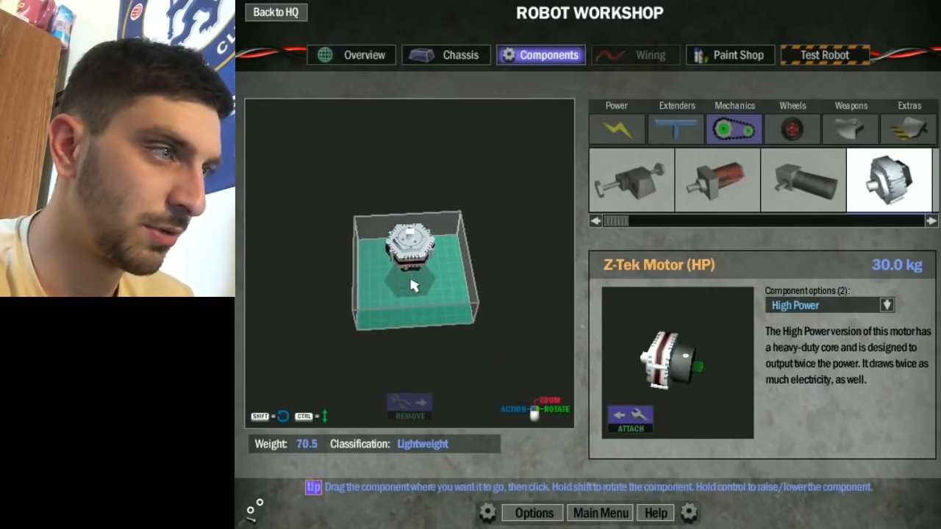
{"action": "left_click", "coordinate": [675, 128]}
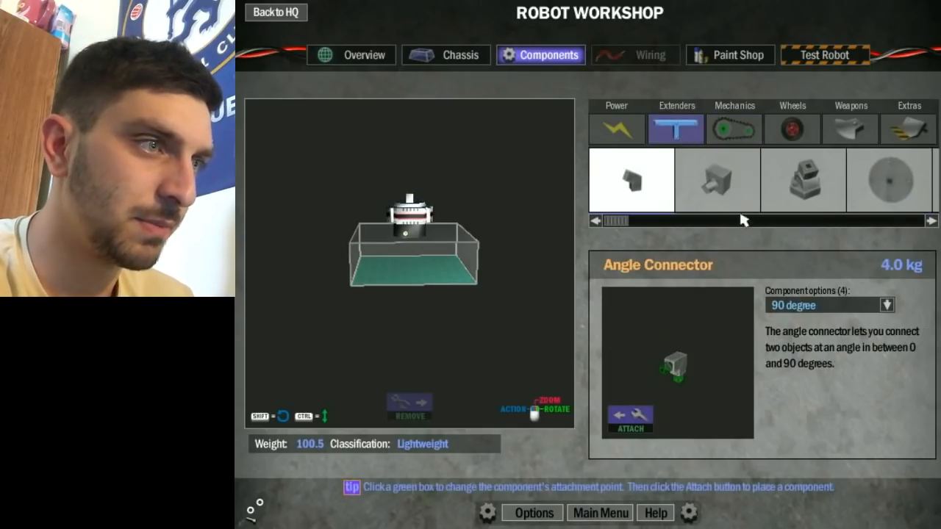
{"action": "left_click", "coordinate": [889, 179]}
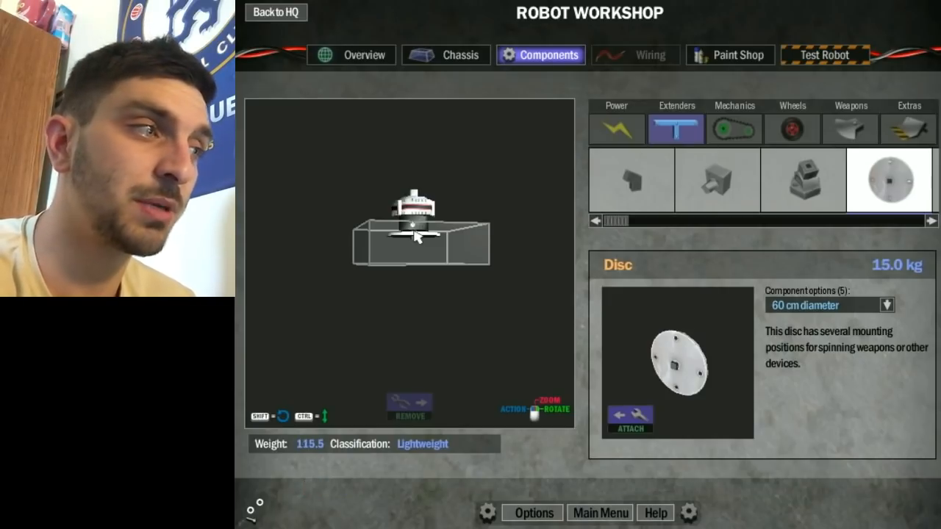
{"action": "mouse_move", "coordinate": [708, 115]}
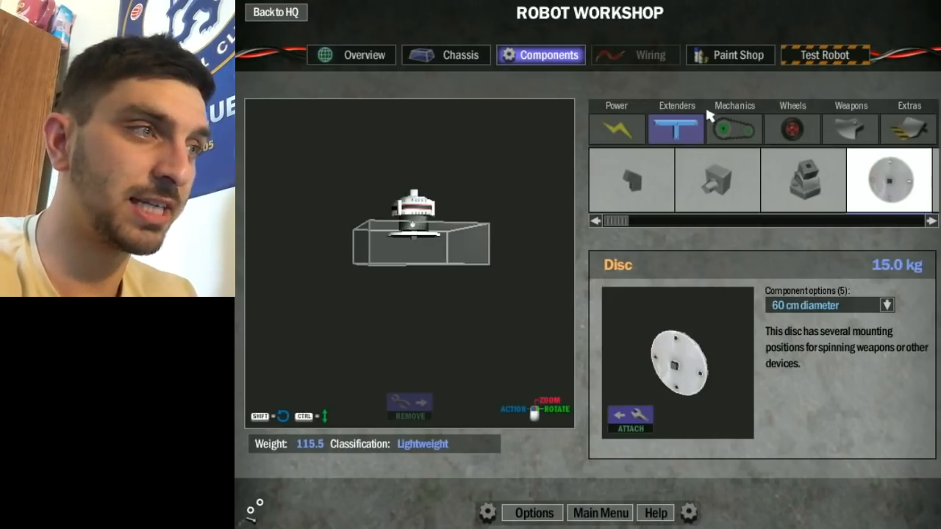
Set a second Z-Tek Motor to High Power and attach it above the disc.
{"action": "left_click", "coordinate": [735, 129]}
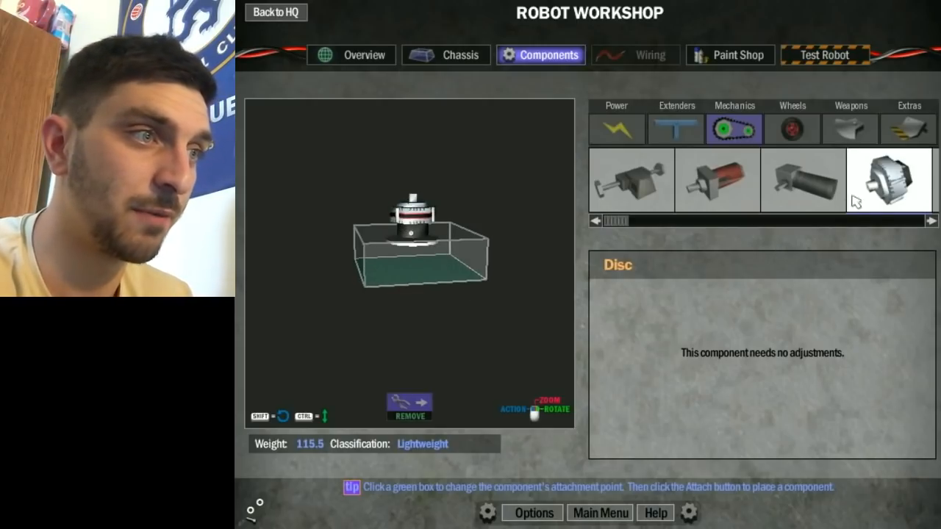
{"action": "left_click", "coordinate": [889, 180]}
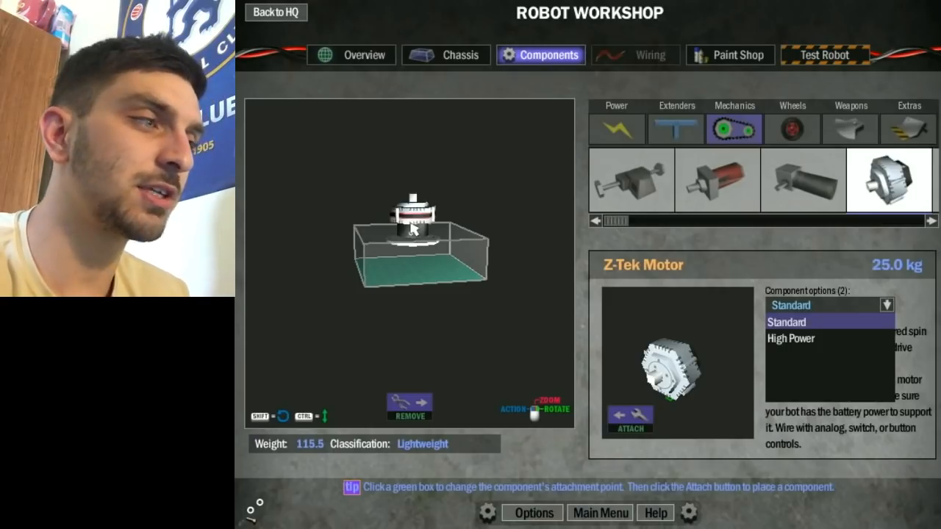
{"action": "left_click", "coordinate": [786, 322]}
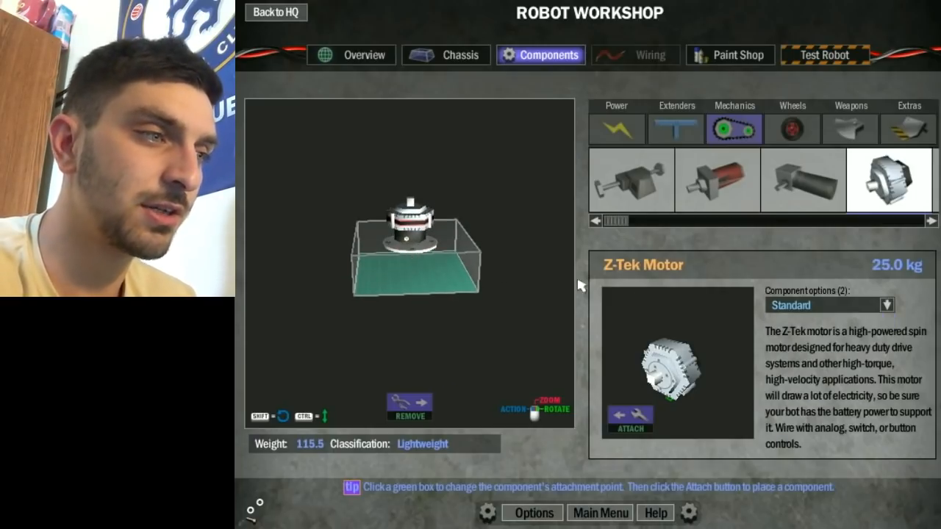
{"action": "mouse_move", "coordinate": [813, 302]}
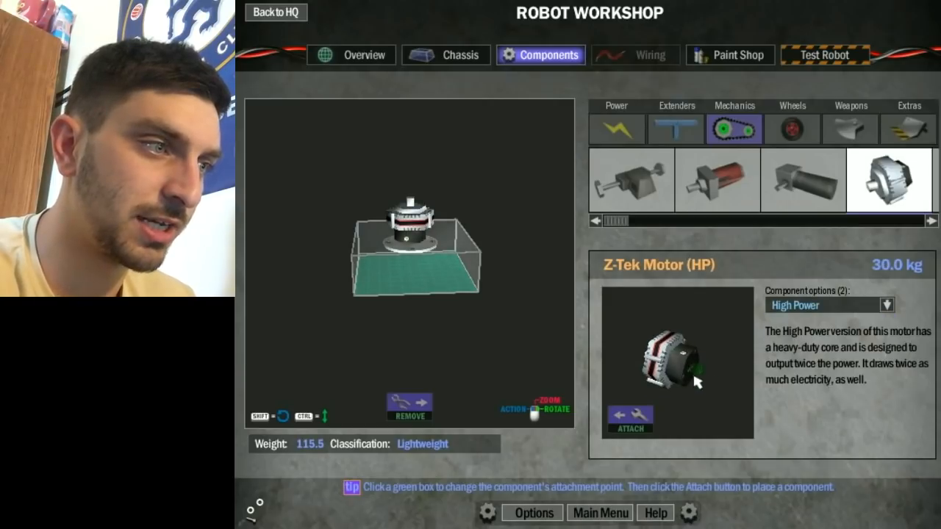
{"action": "left_click", "coordinate": [630, 415]}
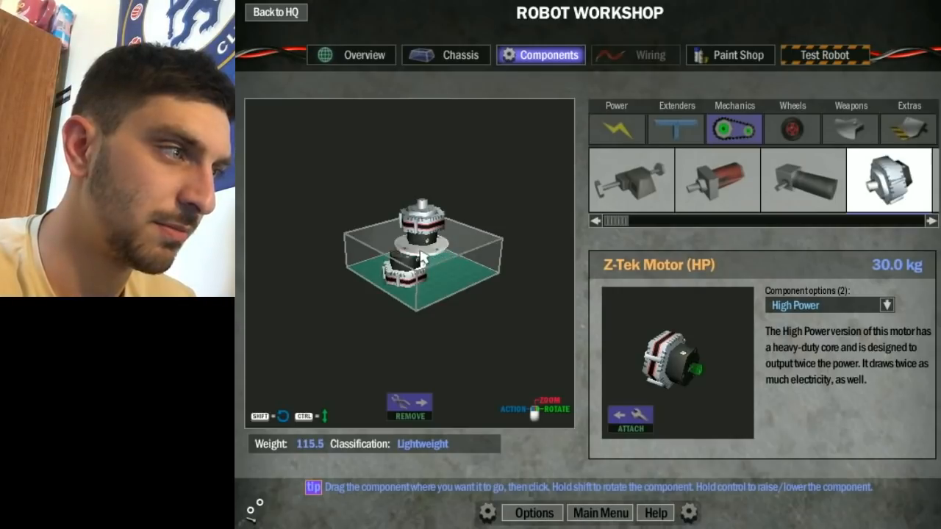
{"action": "left_click", "coordinate": [430, 248]}
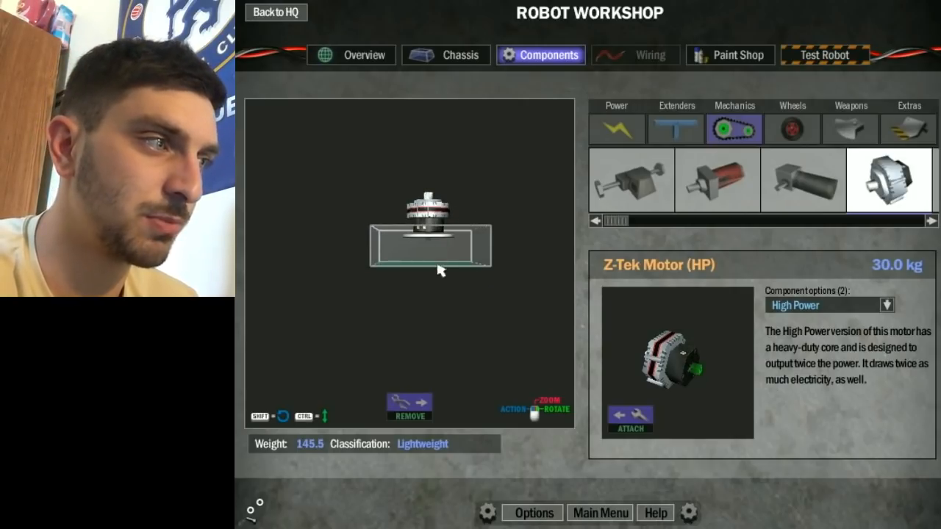
{"action": "mouse_move", "coordinate": [543, 262]}
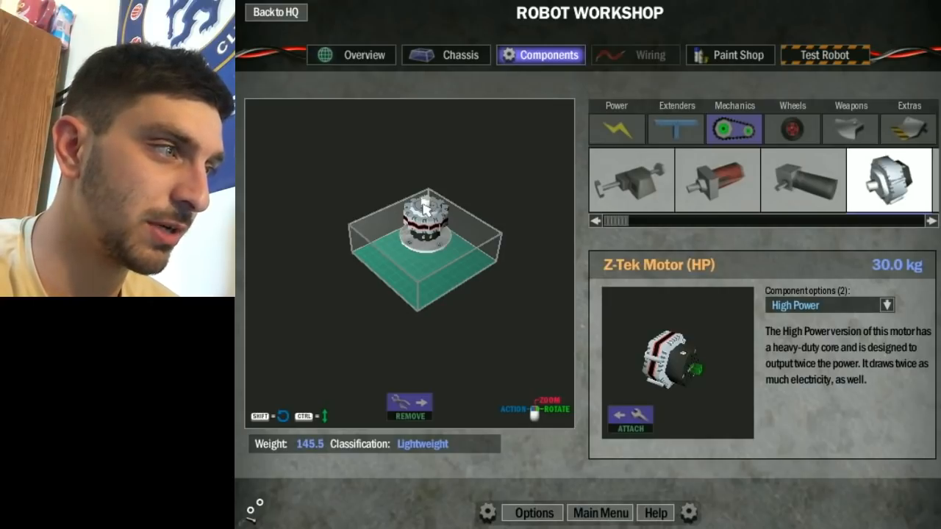
Load the 591.2 kg wheeled heavyweight robot and orbit it to inspect its sides and underside.
{"action": "left_click", "coordinate": [351, 54]}
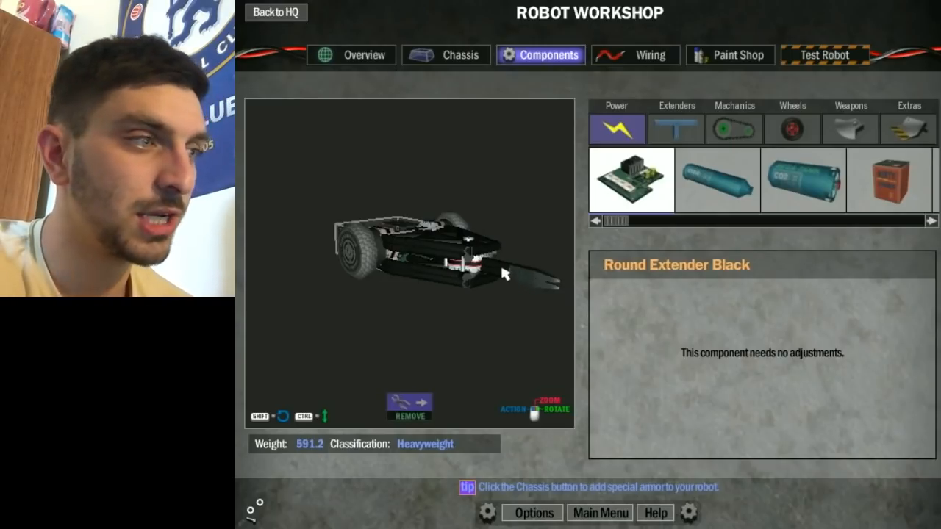
{"action": "left_click_drag", "start_coordinate": [503, 276], "coordinate": [544, 258]}
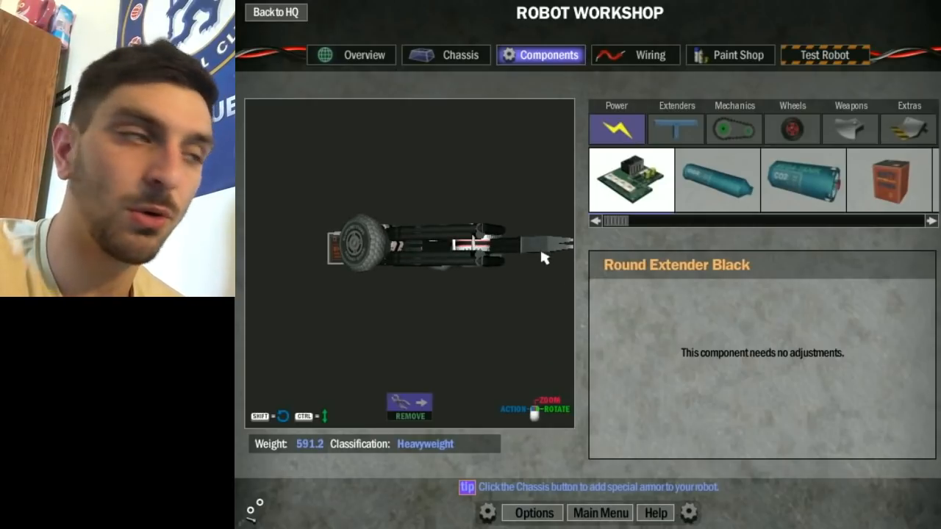
{"action": "left_click_drag", "start_coordinate": [544, 258], "coordinate": [515, 302]}
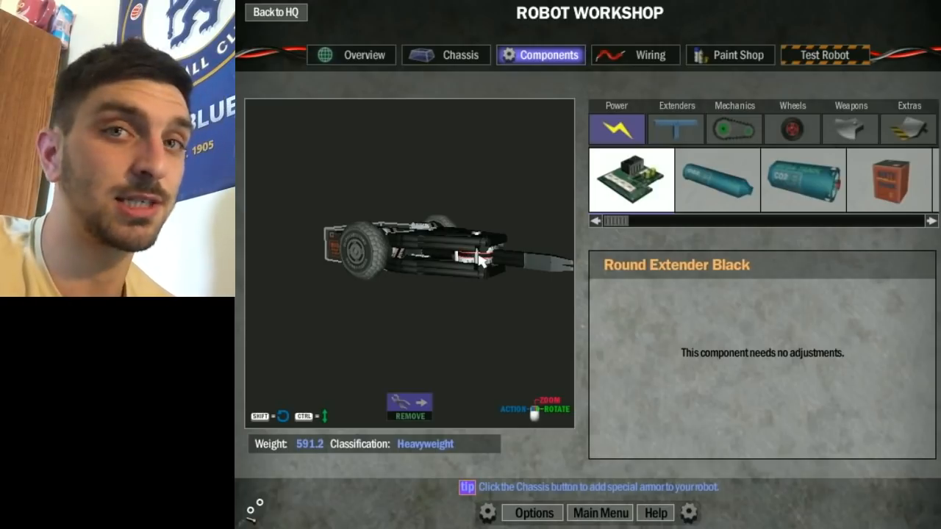
{"action": "mouse_move", "coordinate": [519, 300]}
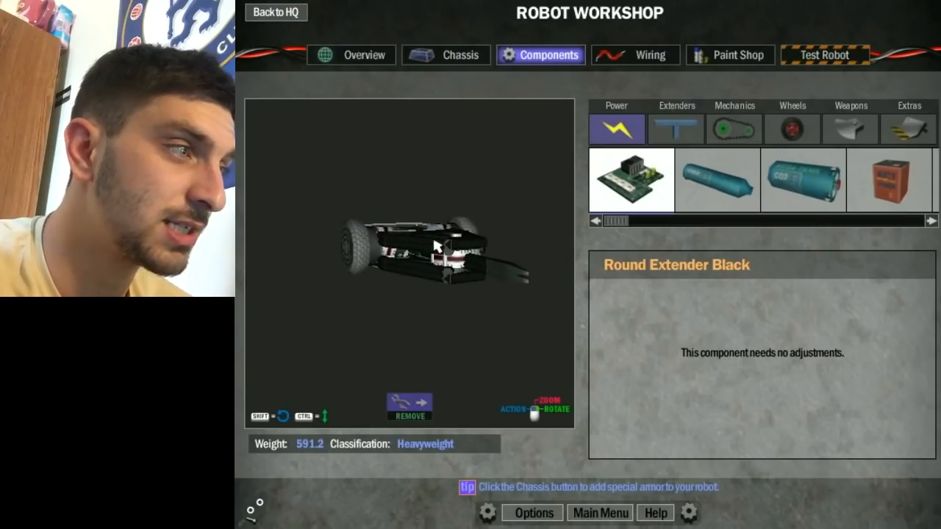
{"action": "left_click_drag", "start_coordinate": [438, 247], "coordinate": [412, 279]}
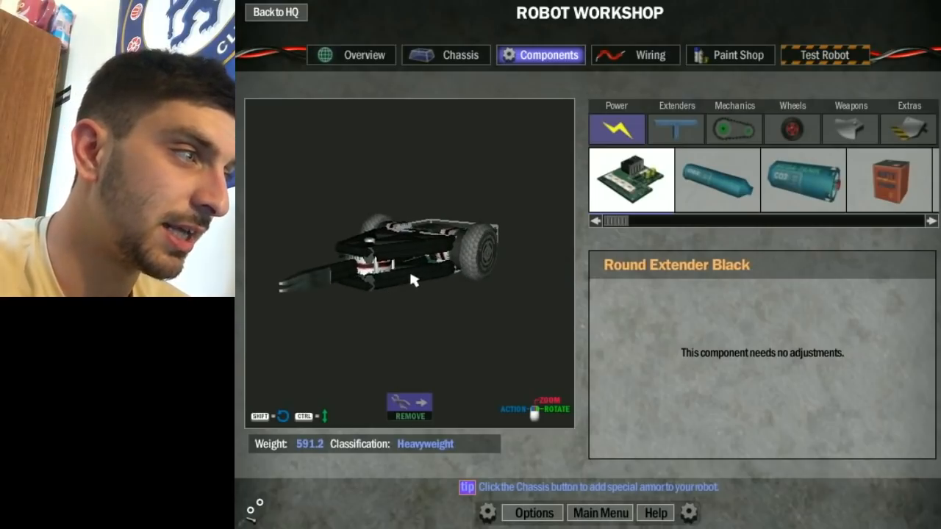
{"action": "left_click_drag", "start_coordinate": [411, 279], "coordinate": [349, 250]}
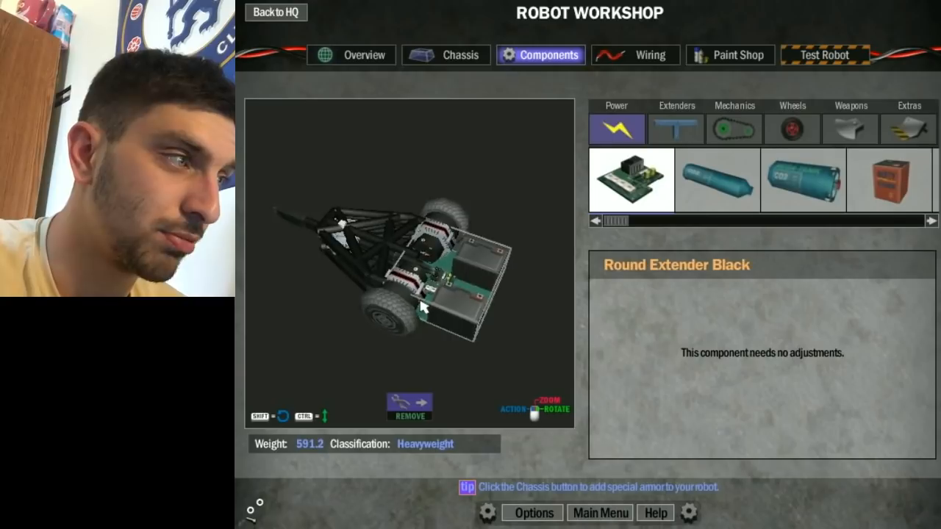
Load the Tombstone heavyweight robot into the test arena.
{"action": "left_click", "coordinate": [825, 55]}
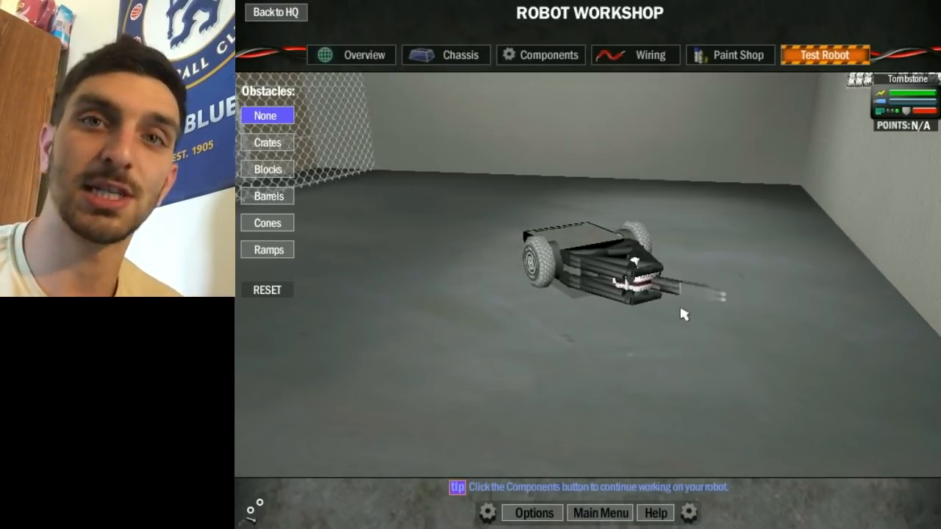
Go back to Team HQ to see the robot inventory, including Tombstone.
{"action": "left_click", "coordinate": [276, 13]}
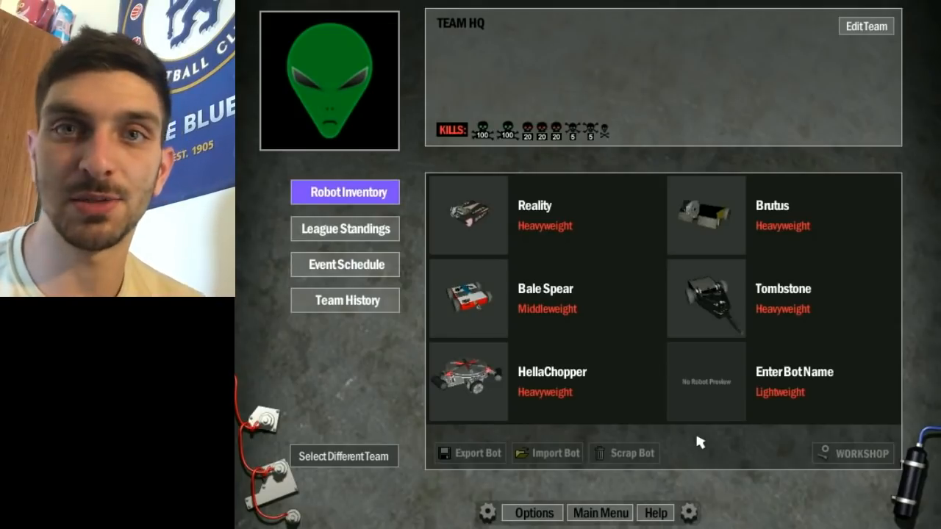
Open Brutus in the workshop and orbit it to inspect the front and spinner mount.
{"action": "left_click", "coordinate": [853, 453]}
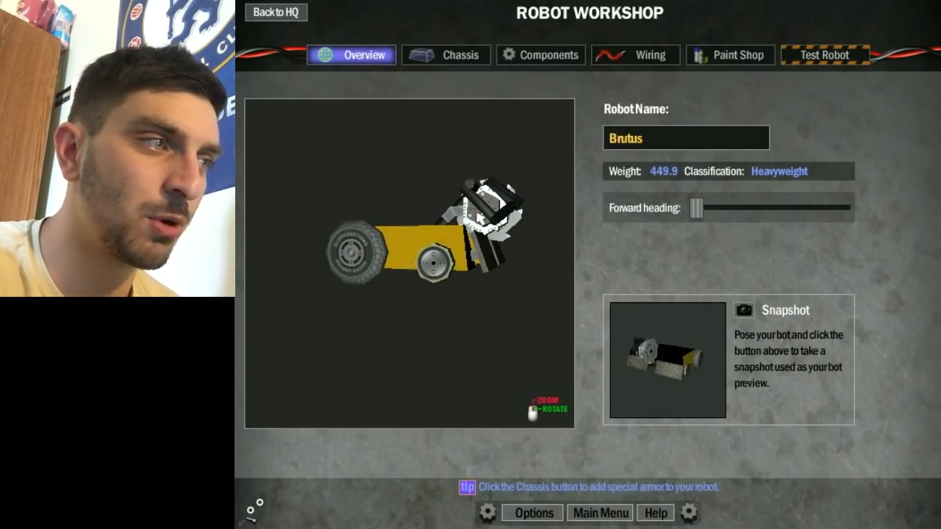
{"action": "left_click_drag", "start_coordinate": [470, 221], "coordinate": [474, 243]}
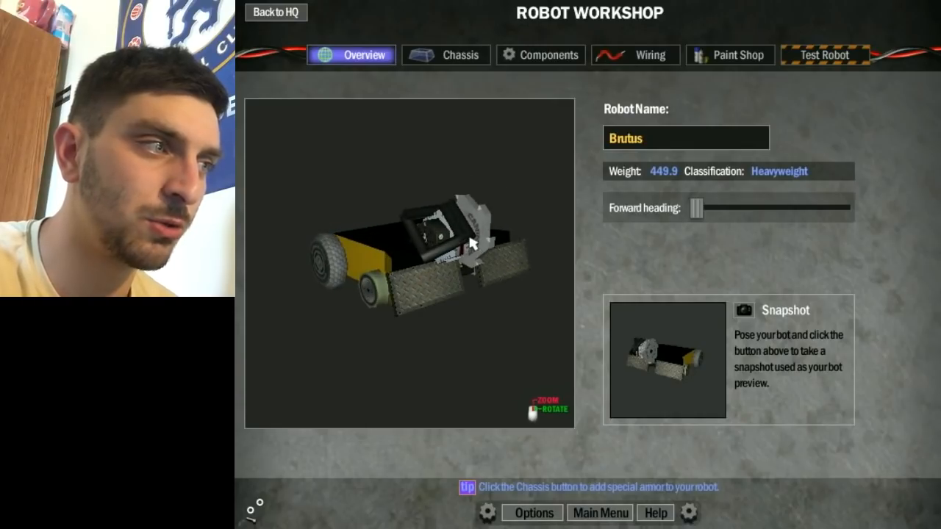
{"action": "left_click_drag", "start_coordinate": [470, 243], "coordinate": [441, 239]}
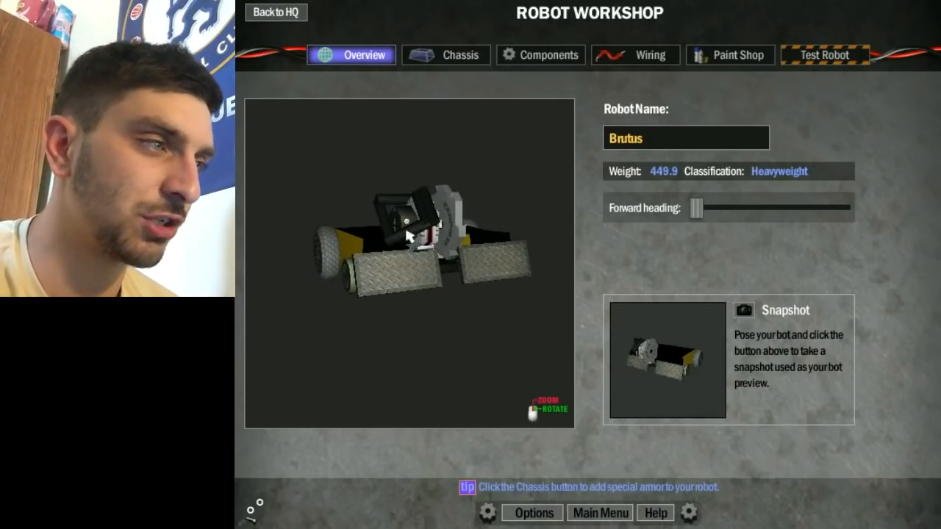
{"action": "mouse_move", "coordinate": [431, 261]}
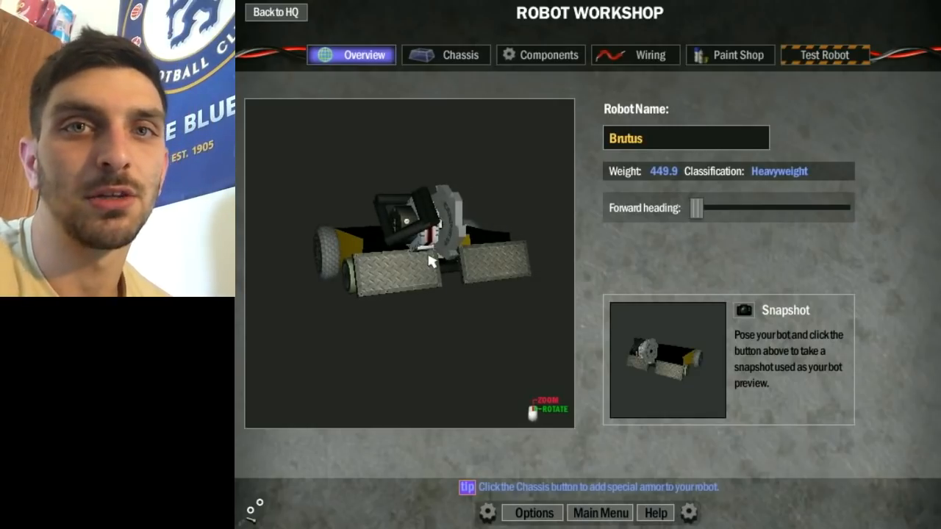
{"action": "left_click_drag", "start_coordinate": [430, 261], "coordinate": [453, 279]}
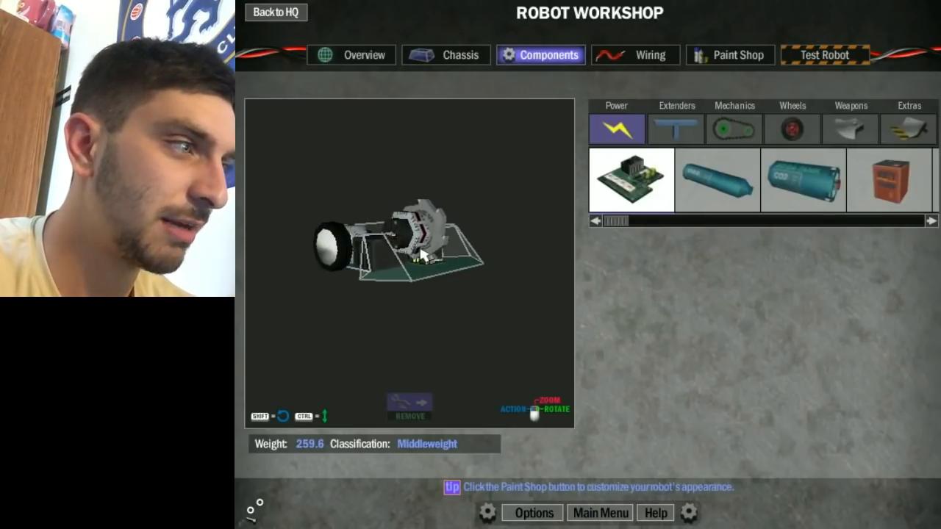
Run Brutus in the test arena, then return to the main menu.
{"action": "left_click", "coordinate": [824, 55]}
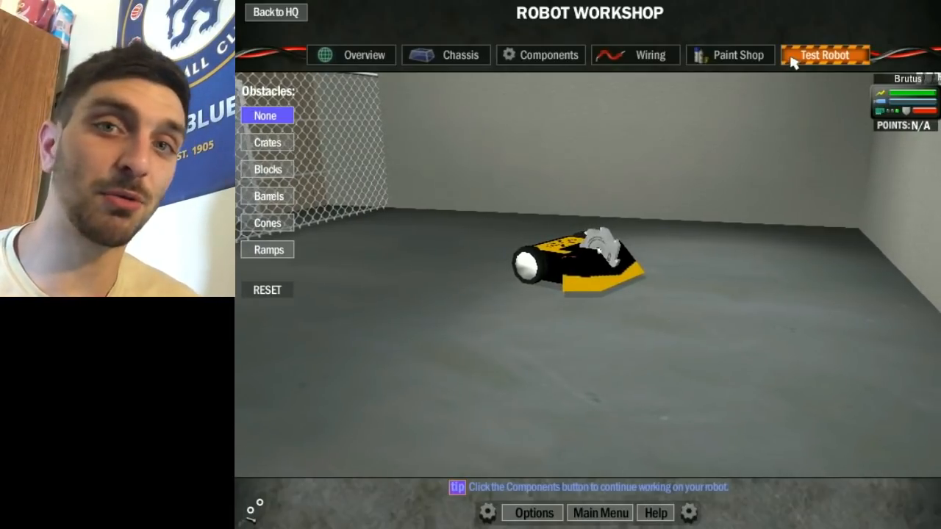
{"action": "left_click", "coordinate": [600, 513]}
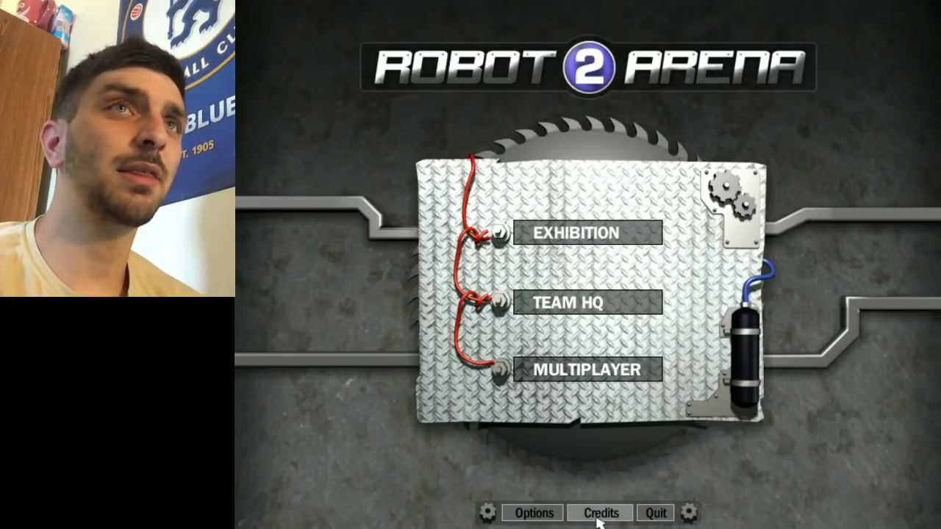